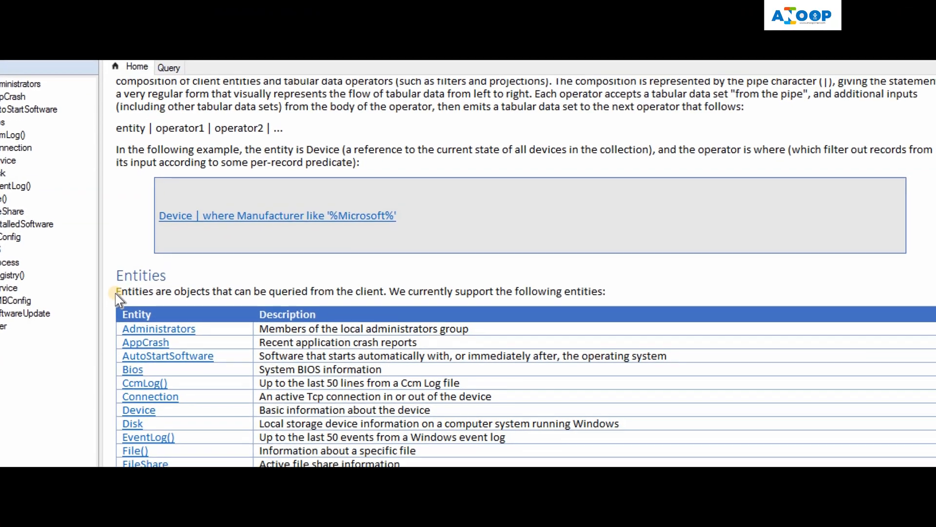
Step: Leave CMPivot's entity documentation for Device Collections with the All Systems summary
click(168, 66)
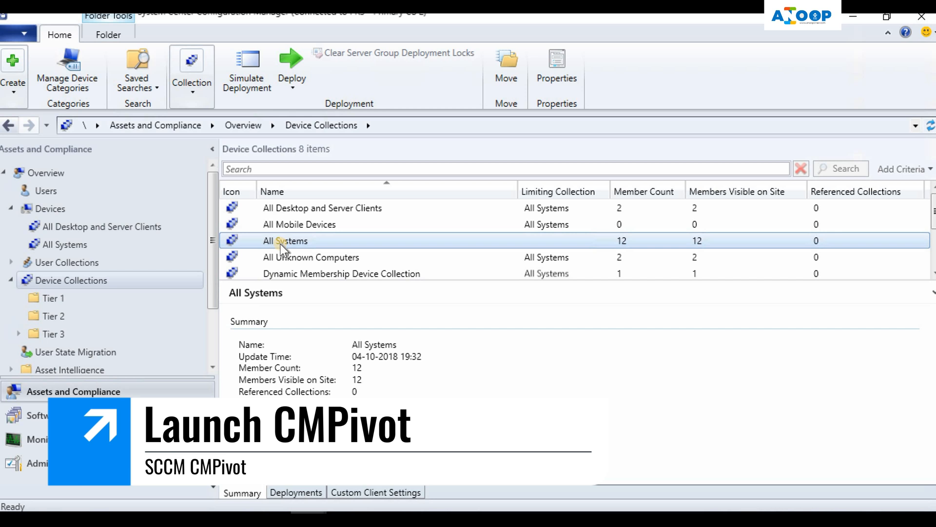
Step: Select the All Desktop and Server Clients collection and start CMPivot against it
click(322, 207)
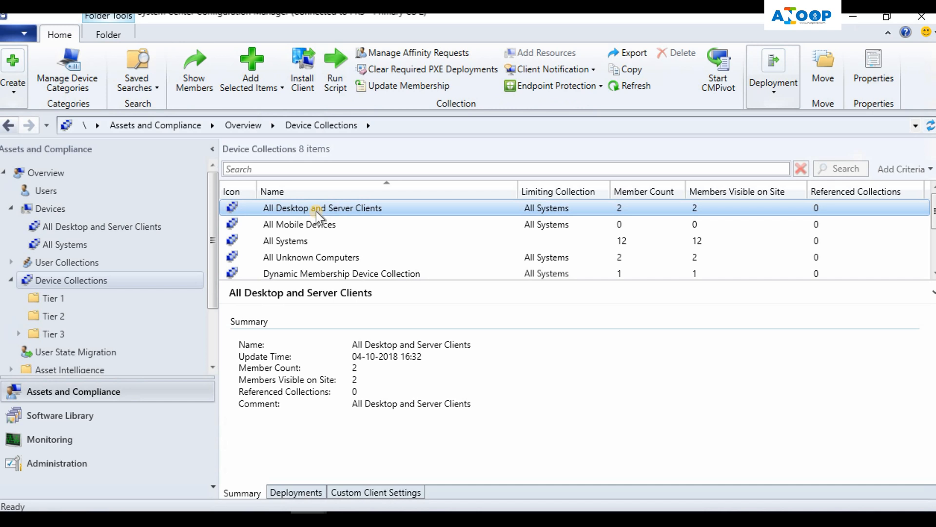
right_click(321, 207)
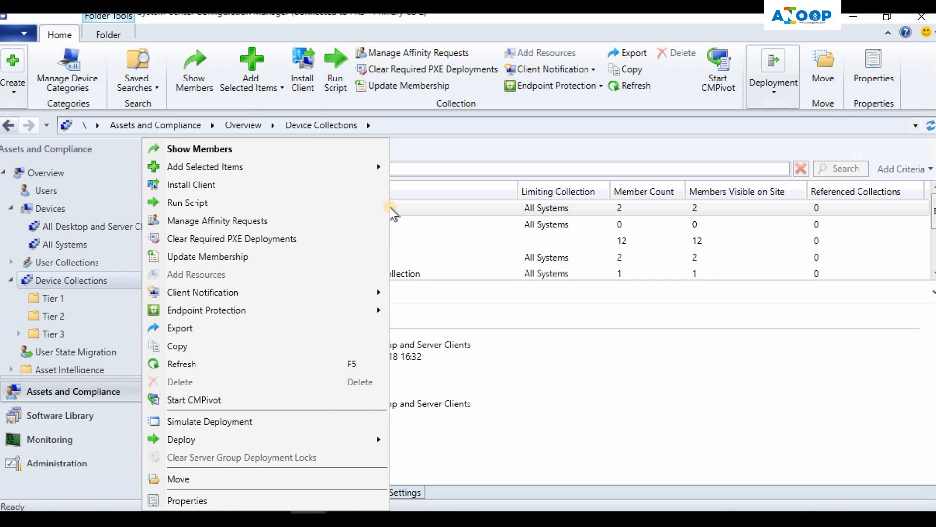
mouse_move(306, 334)
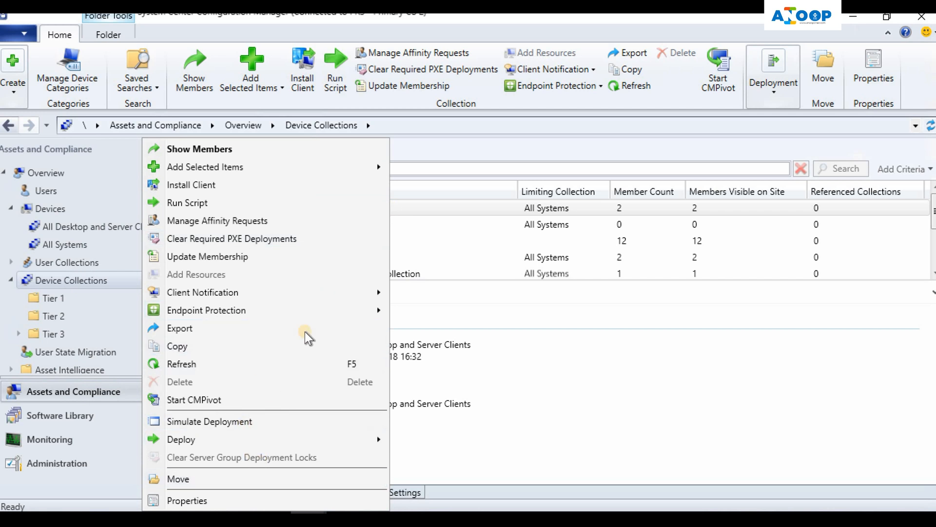
mouse_move(283, 399)
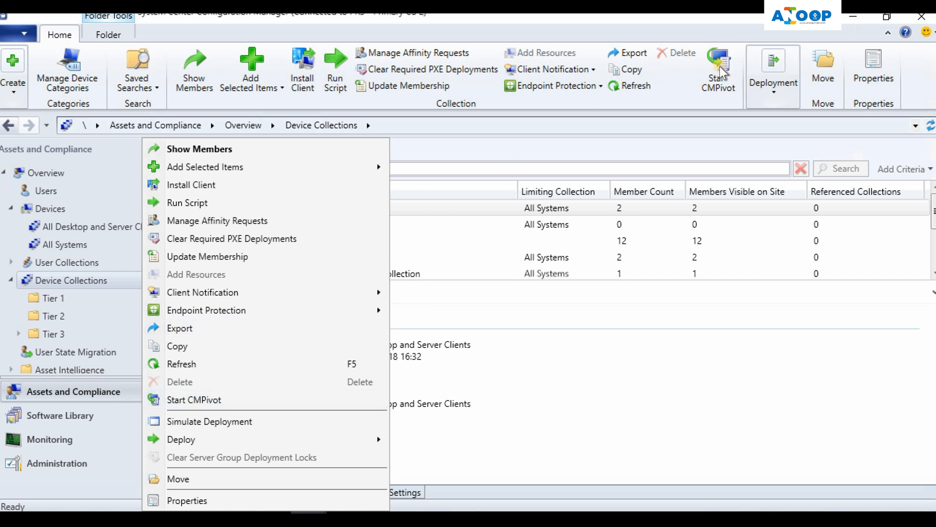
mouse_move(722, 75)
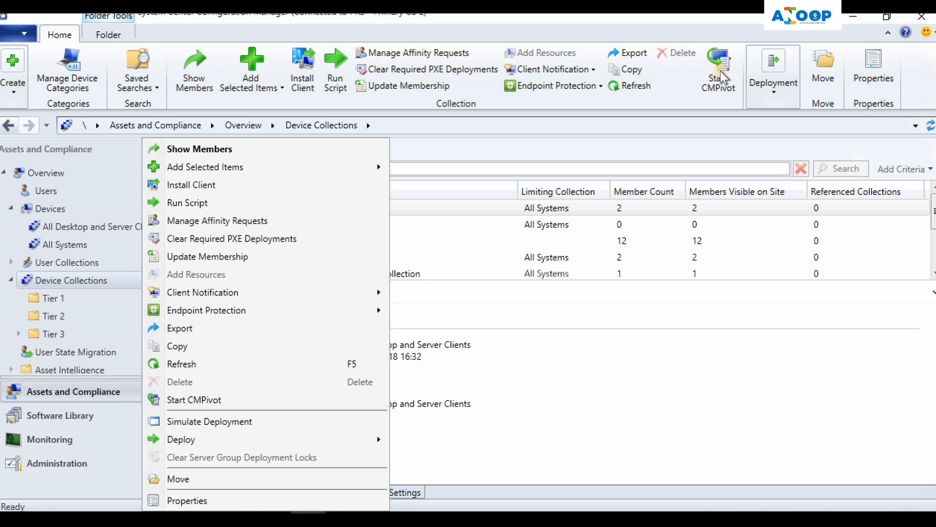
click(194, 399)
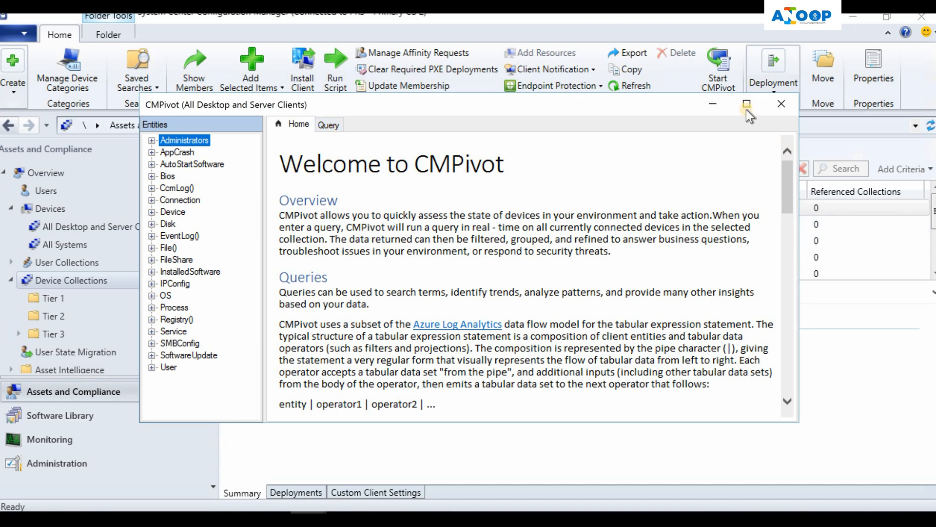
Step: Maximize CMPivot, scroll through the supported entities table, and switch to the empty Query workspace
click(745, 105)
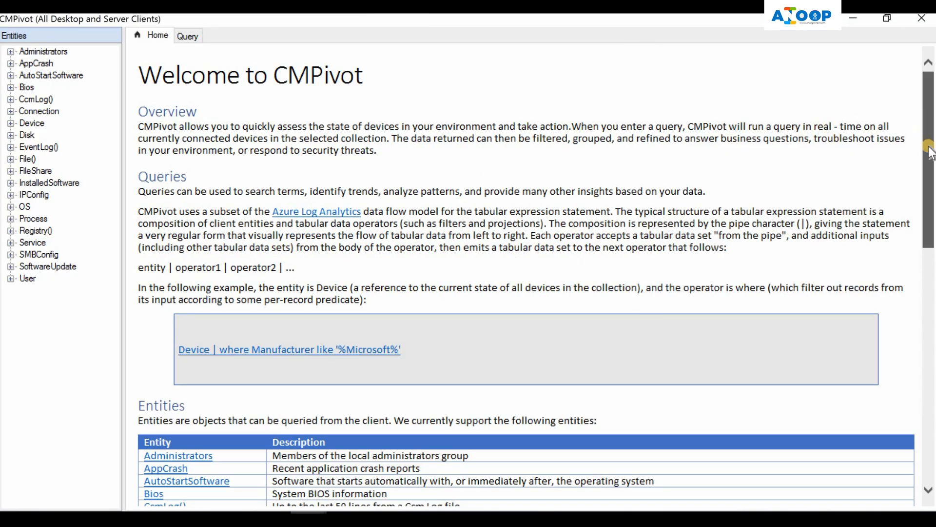
scroll(down, 3)
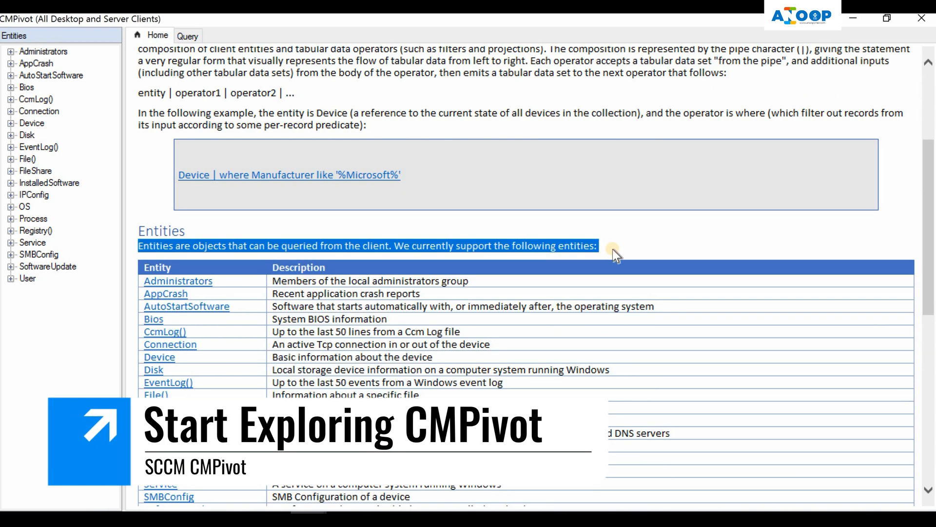
scroll(down, 3)
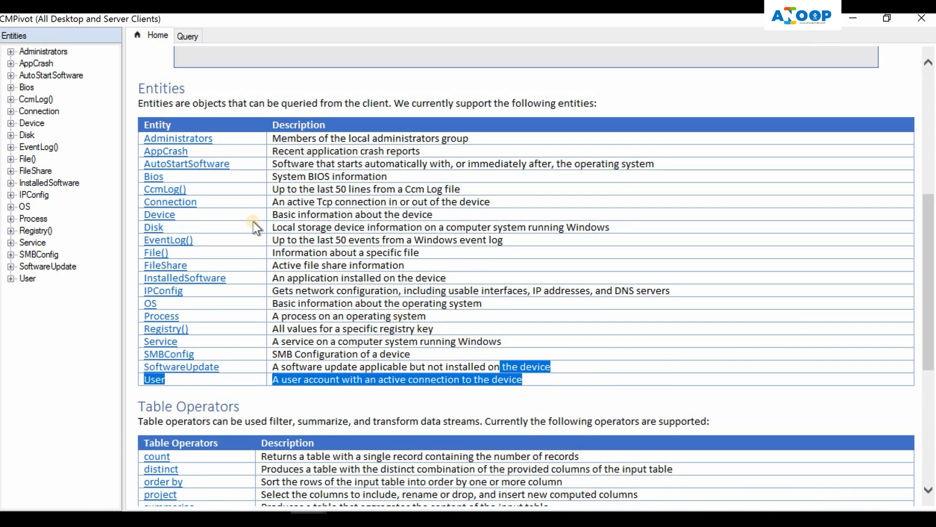
click(187, 35)
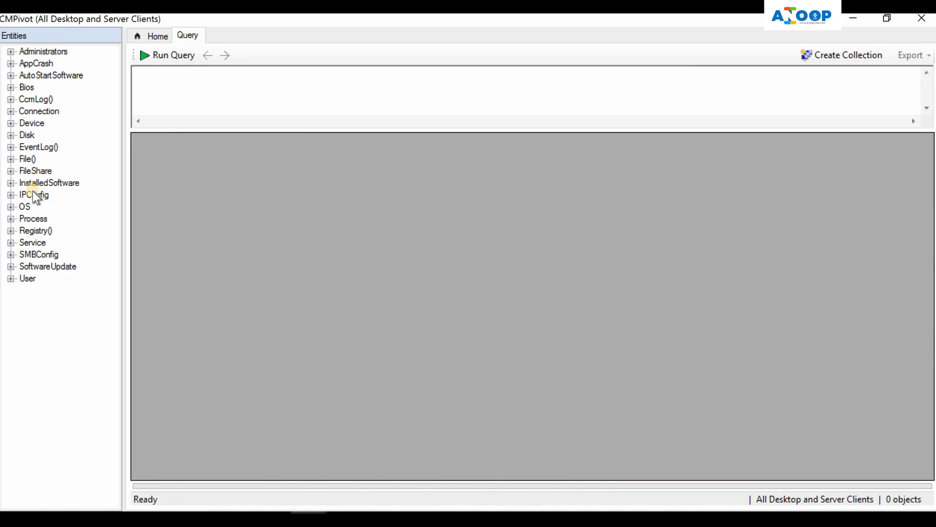
mouse_move(35, 173)
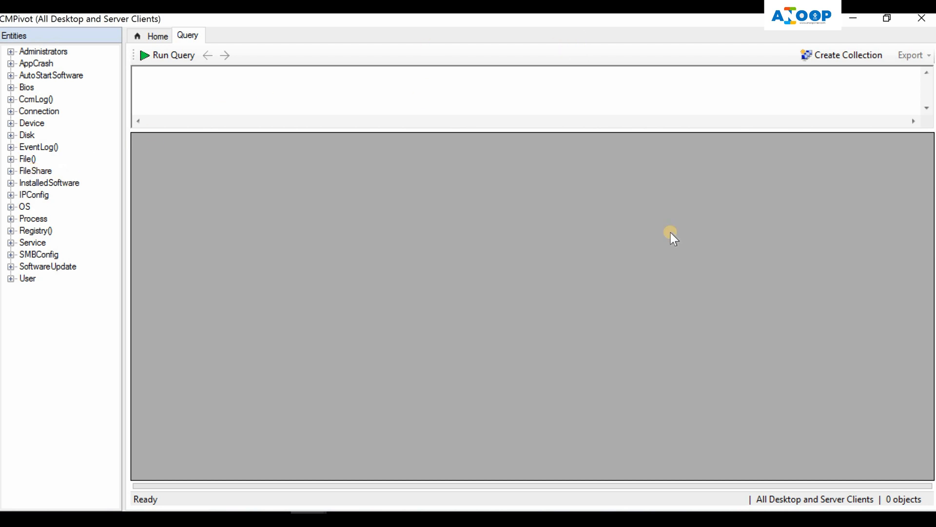
mouse_move(767, 505)
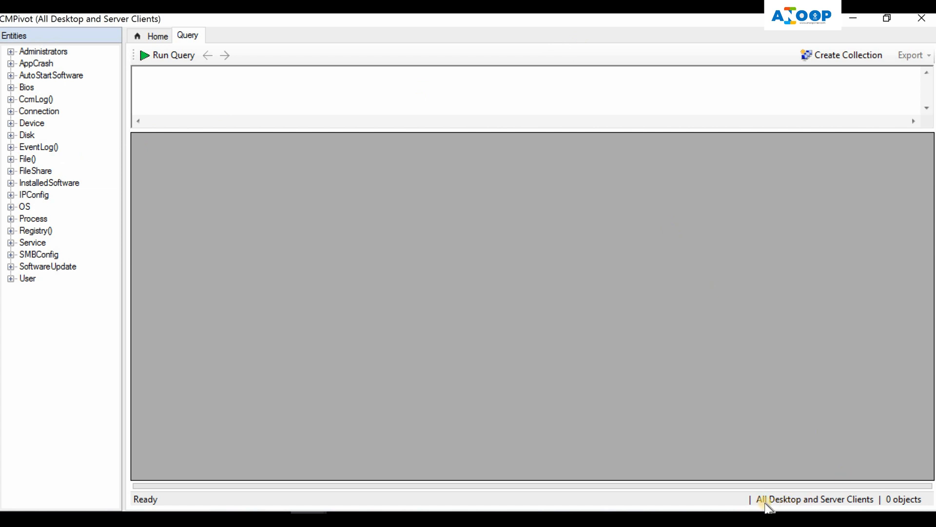
mouse_move(803, 494)
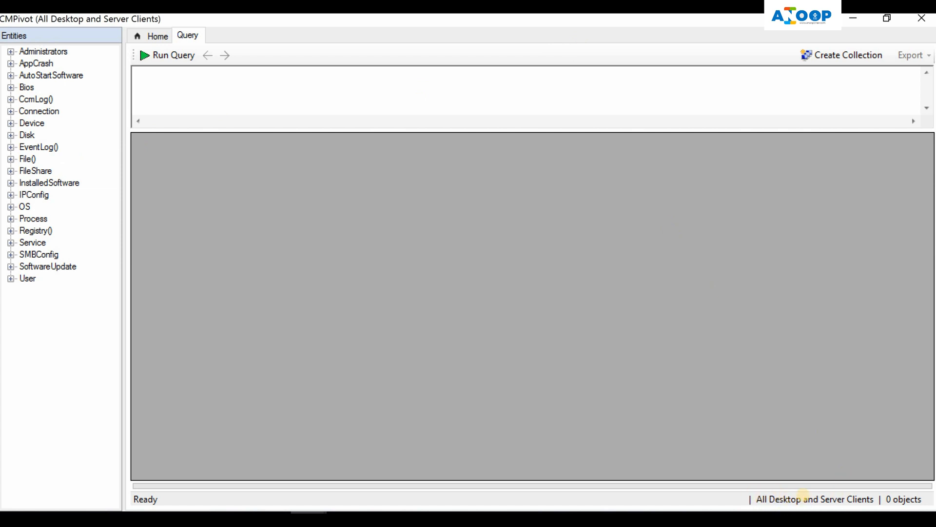
mouse_move(869, 506)
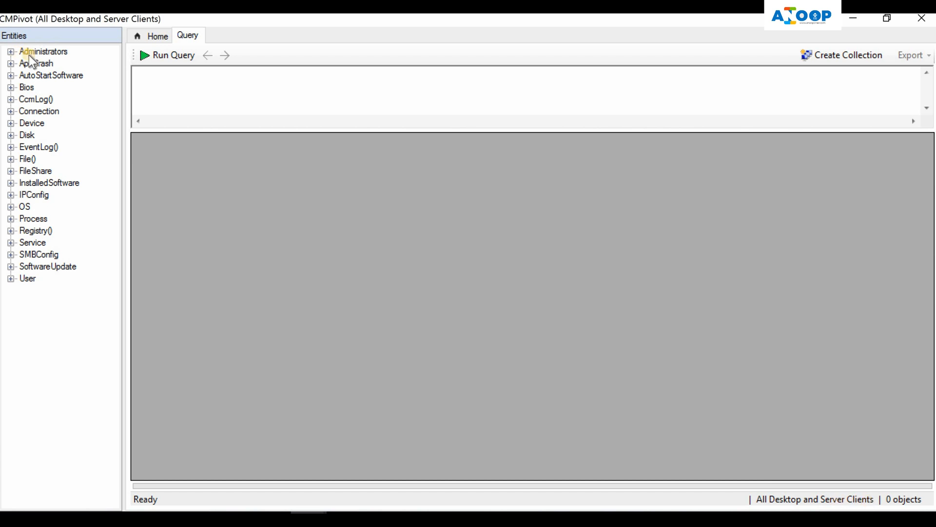
Step: Query and run local administrators on all devices using the Administrators entity
right_click(42, 51)
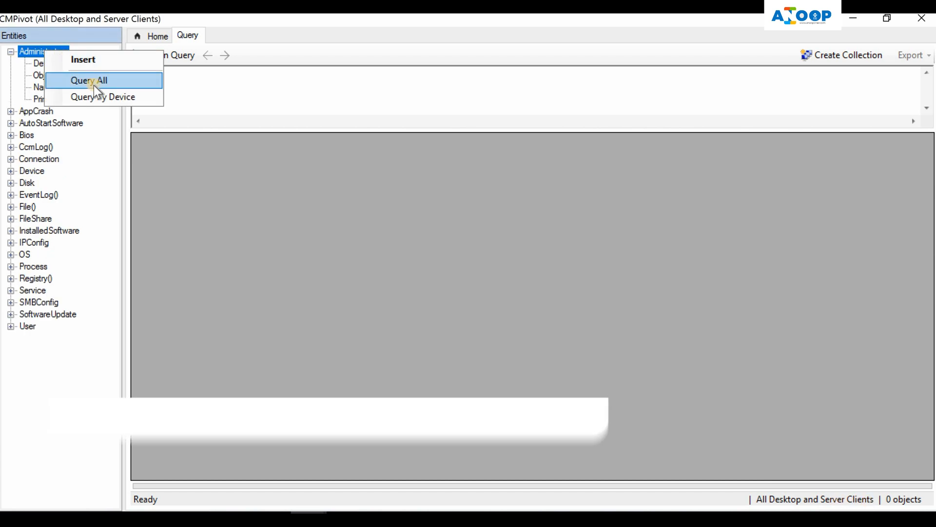
click(88, 80)
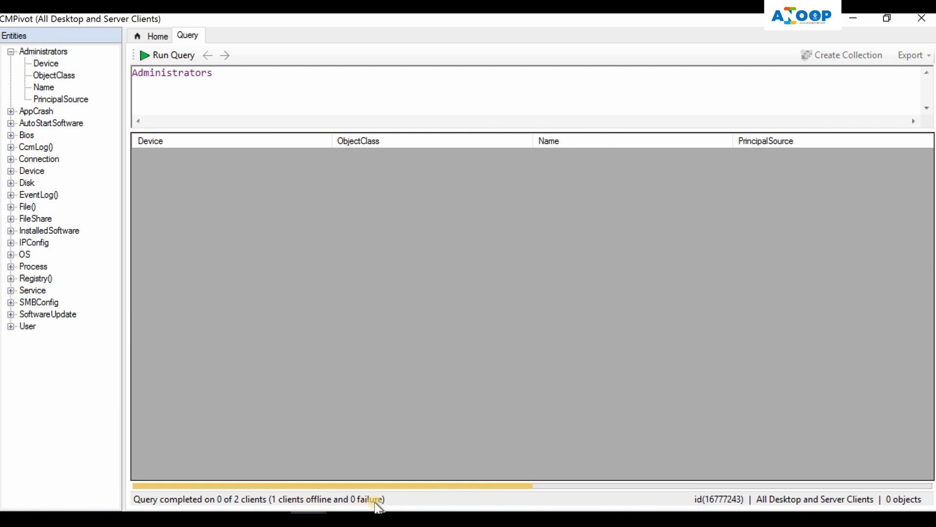
mouse_move(442, 494)
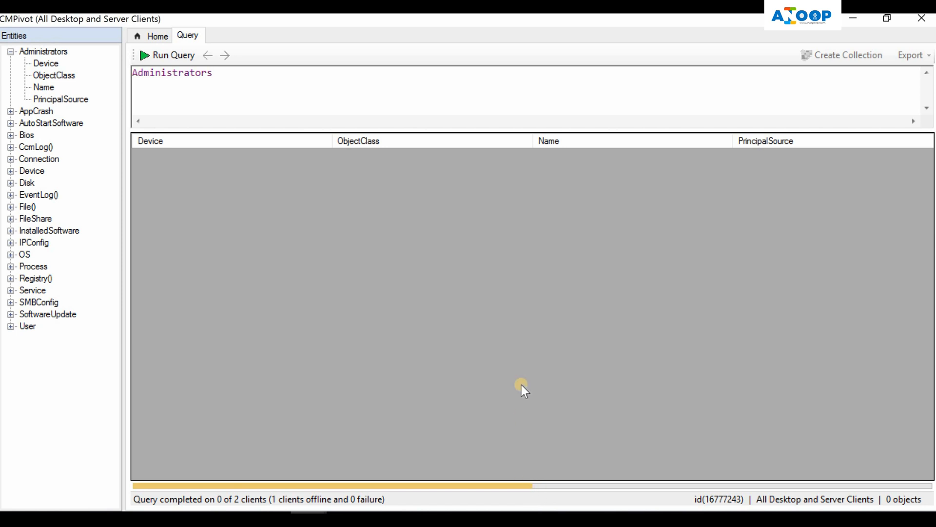
click(173, 55)
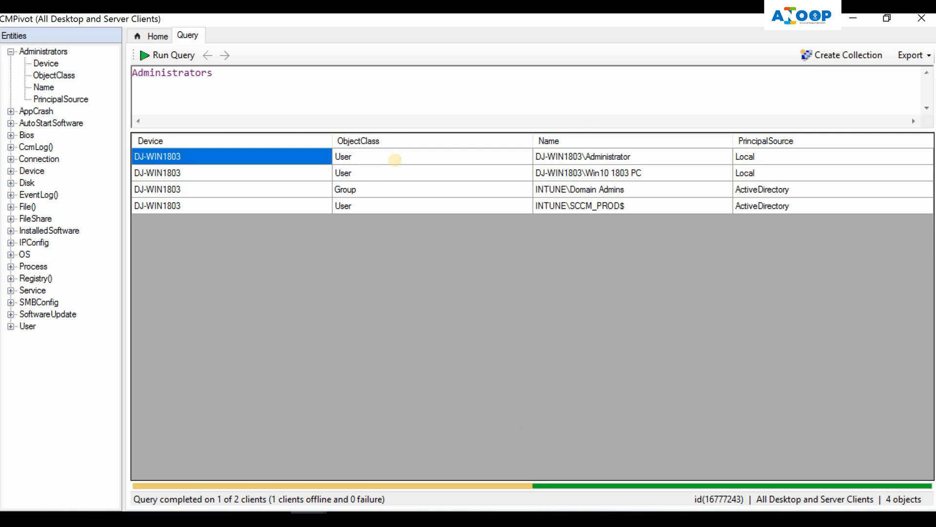
mouse_move(417, 205)
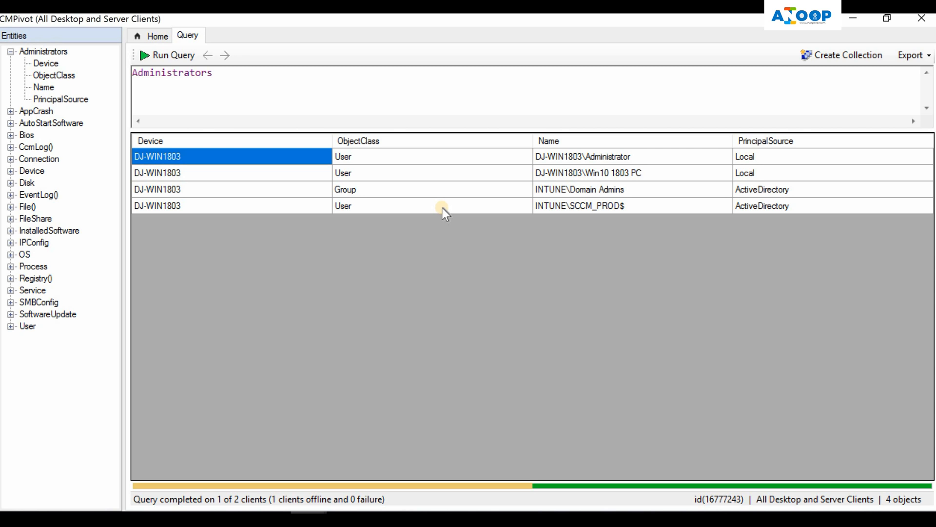
mouse_move(283, 196)
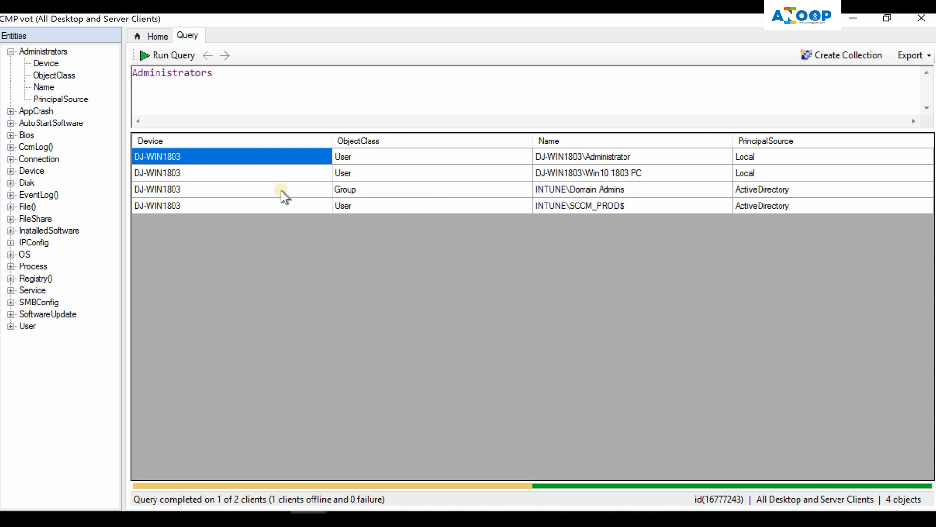
mouse_move(482, 182)
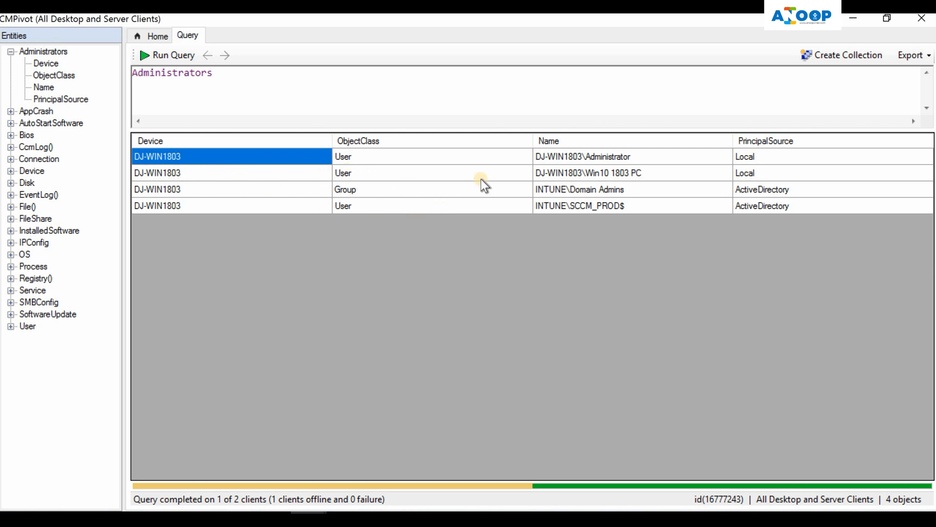
mouse_move(729, 507)
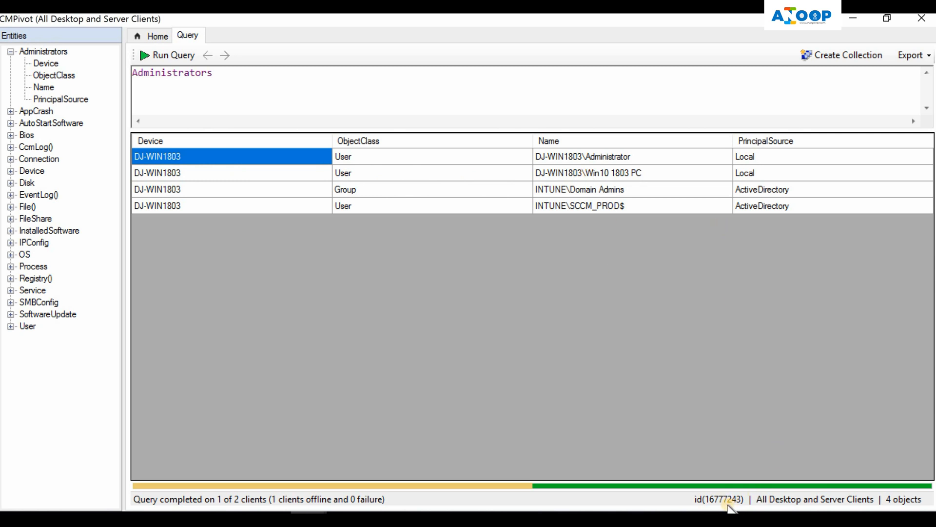
mouse_move(748, 505)
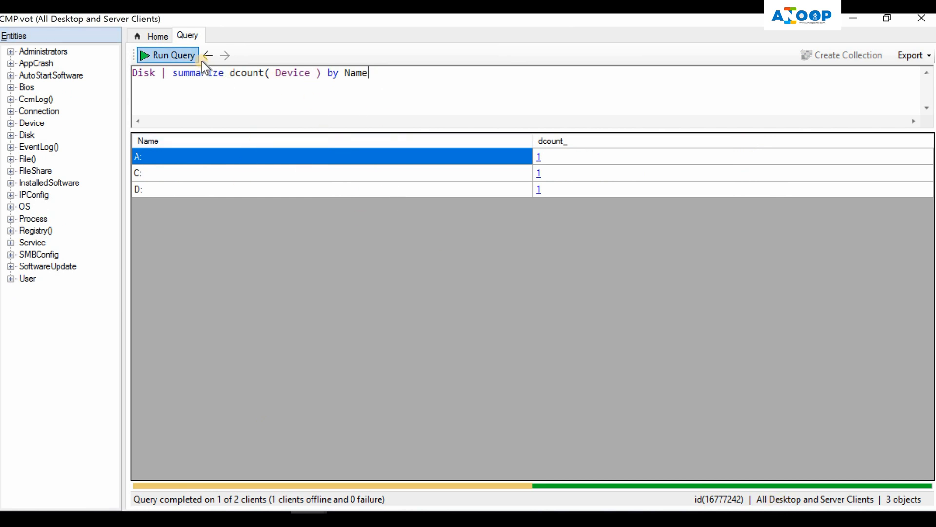
Step: Return to the User query and retype its where Device == 'DJ-WIN1803' filter
click(208, 55)
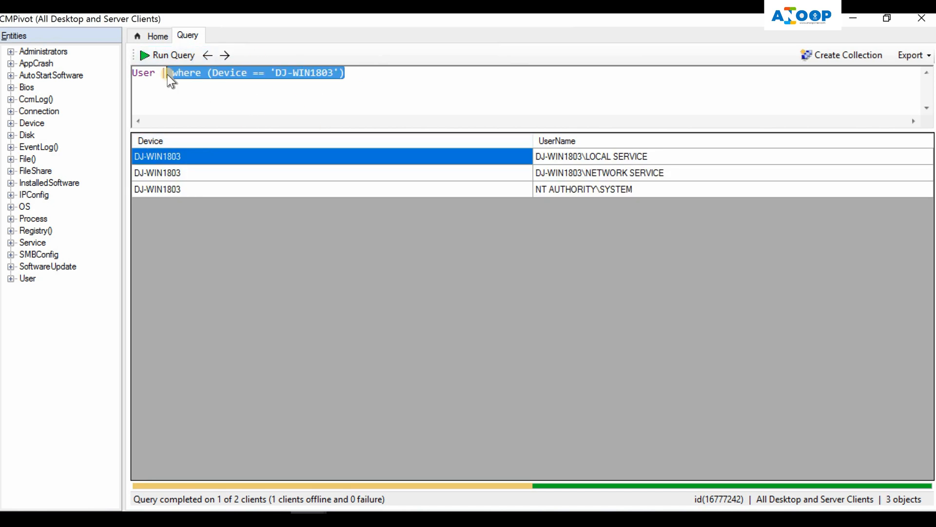
key(Delete)
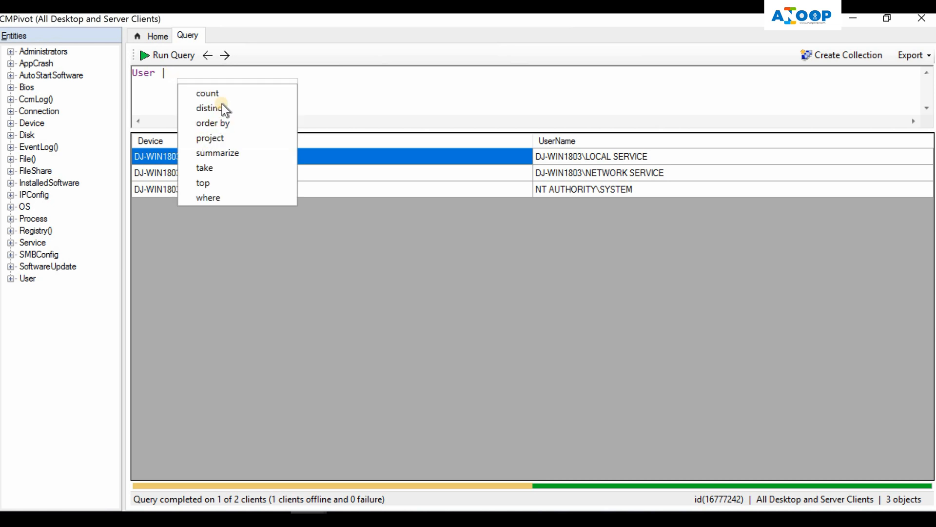
click(208, 198)
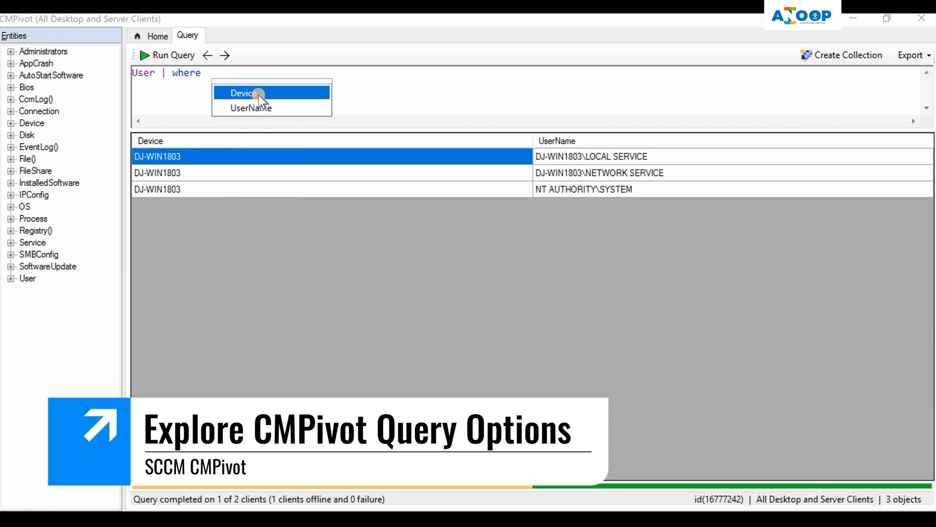
click(244, 93)
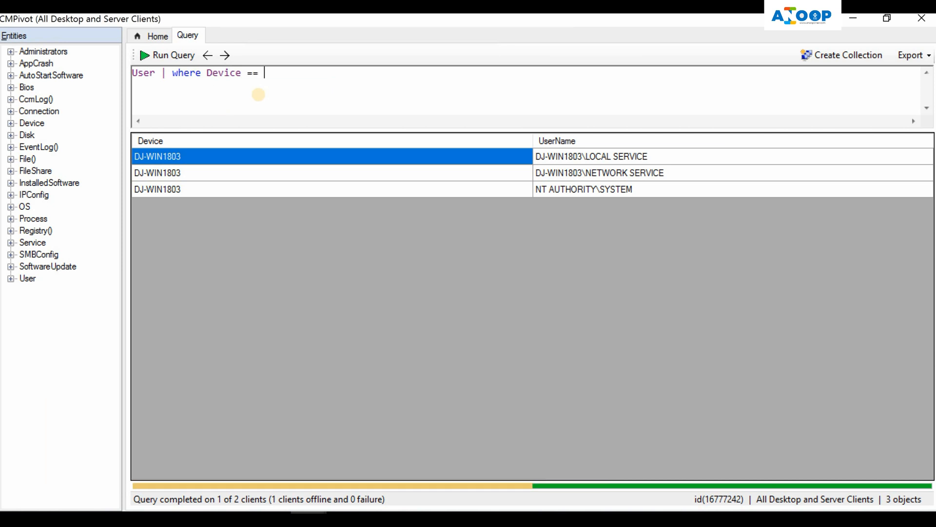
text('DJ-WIN1803'))
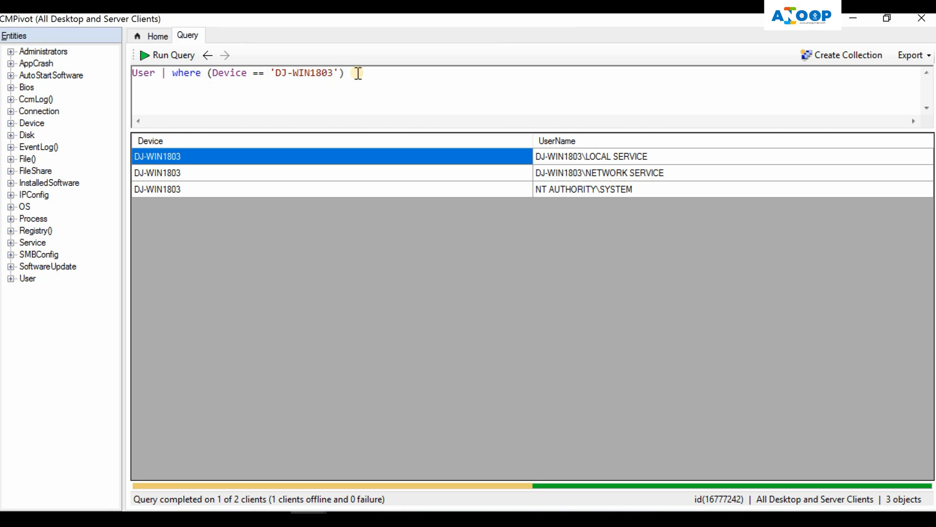
mouse_move(624, 76)
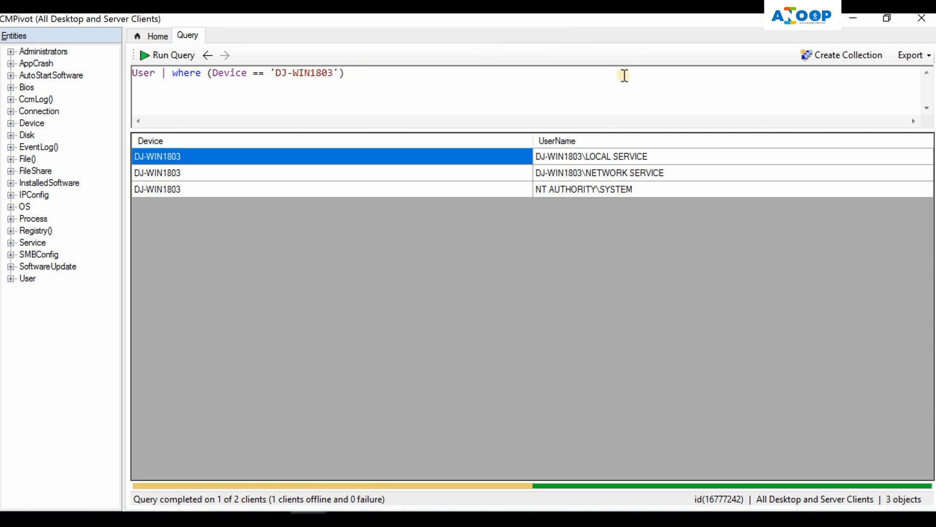
Step: Expand the Bios entity's Device property, then start a device collection from the results
click(12, 87)
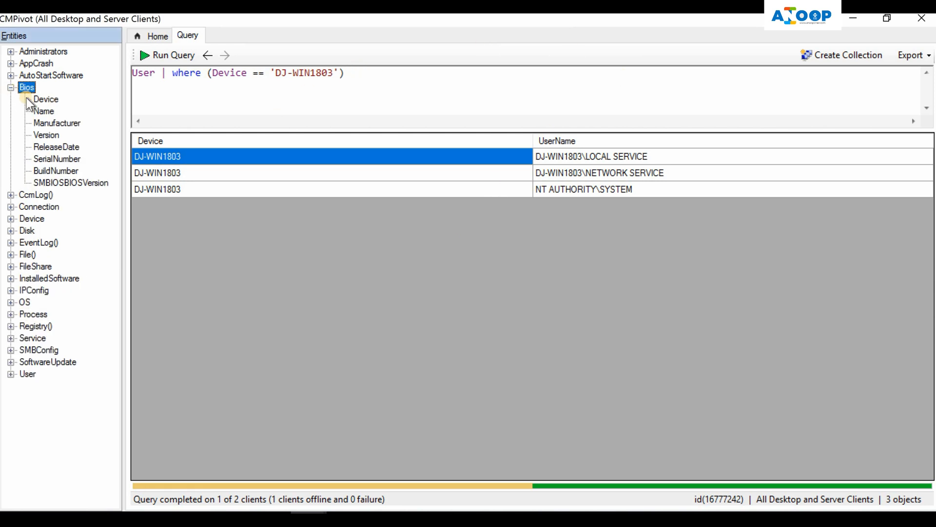
right_click(45, 99)
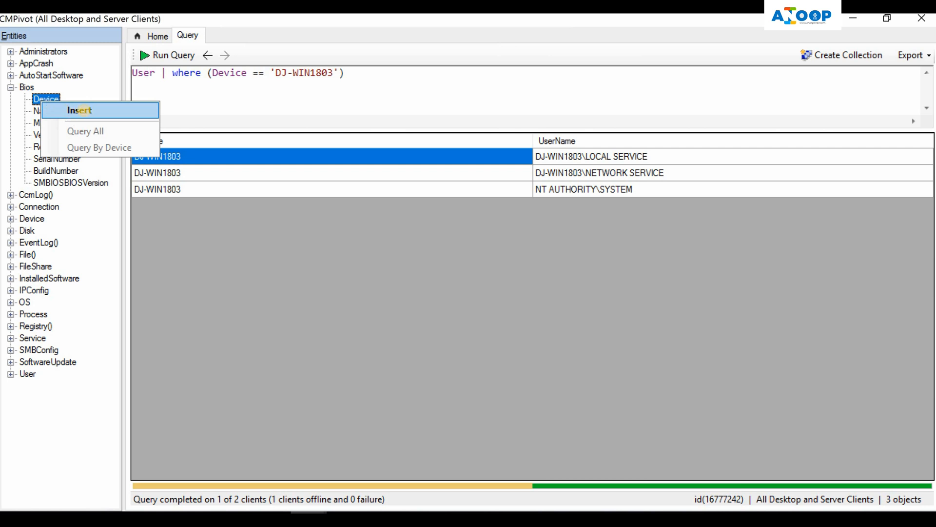
click(79, 109)
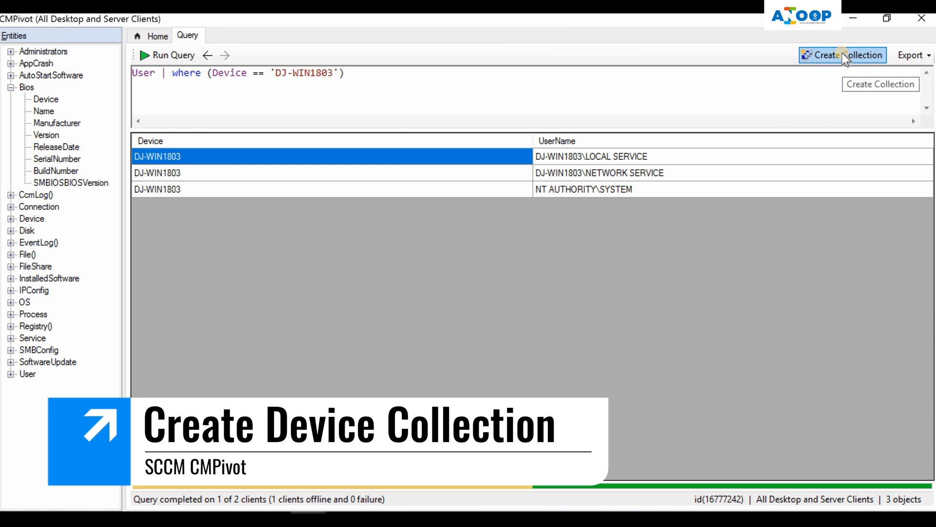
click(842, 55)
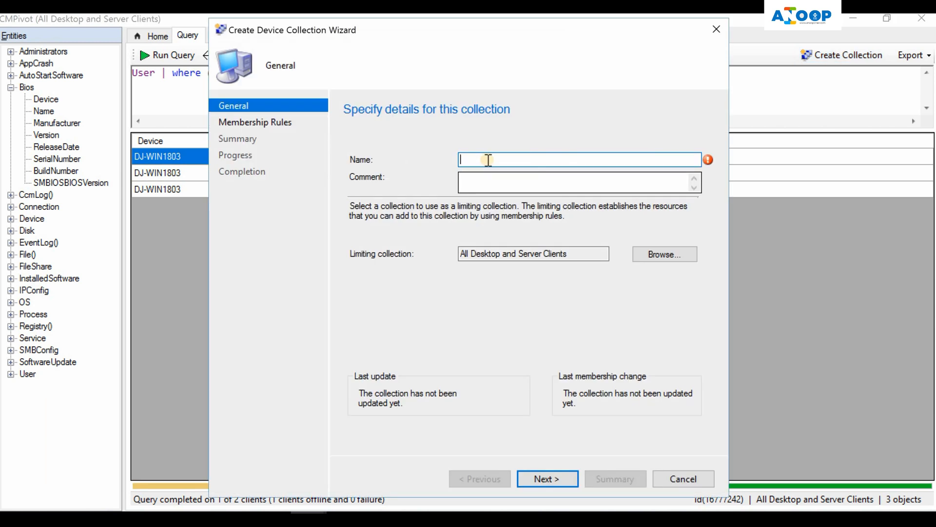
Step: Name the collection Test, review its membership rule, then cancel and confirm discarding it
text(Test)
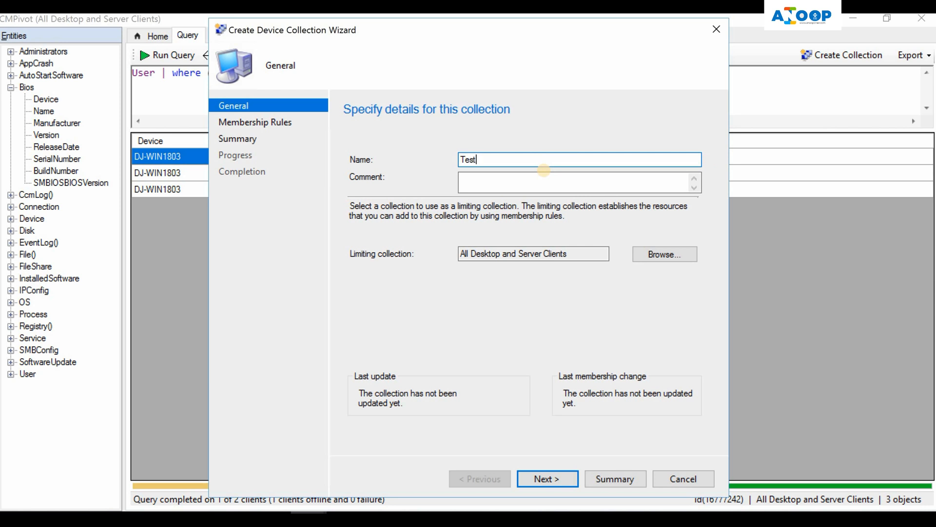
click(546, 478)
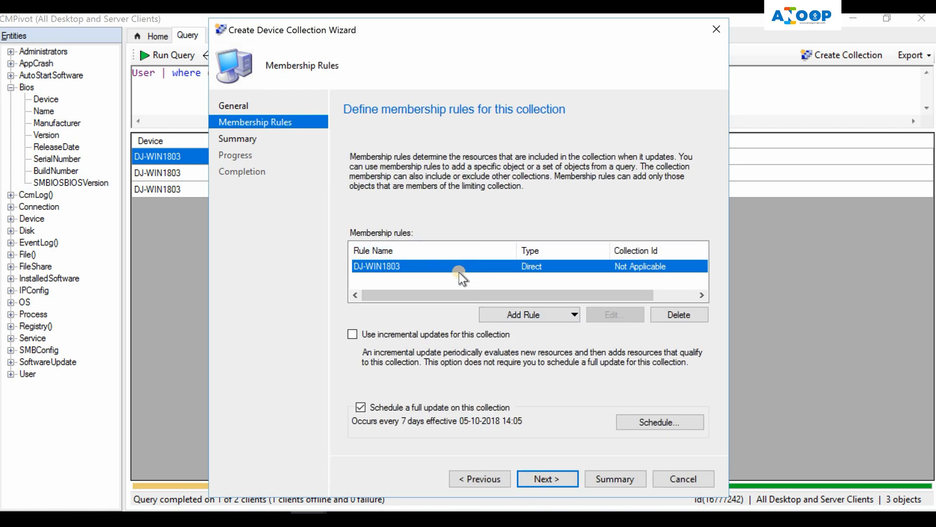
mouse_move(649, 467)
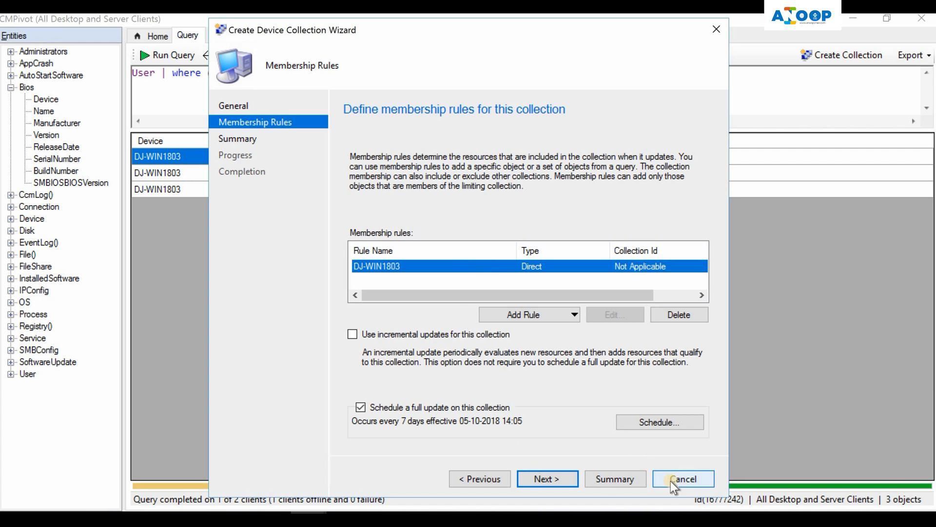
click(682, 478)
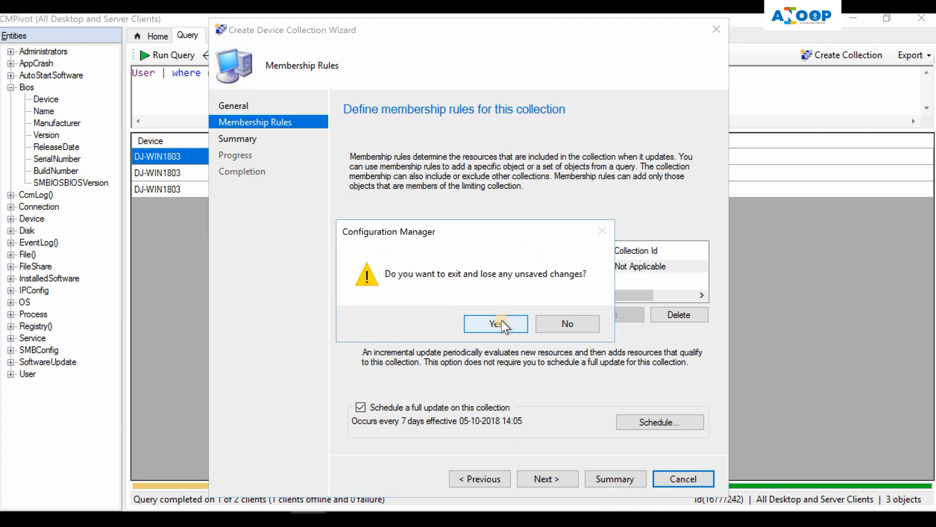
click(495, 323)
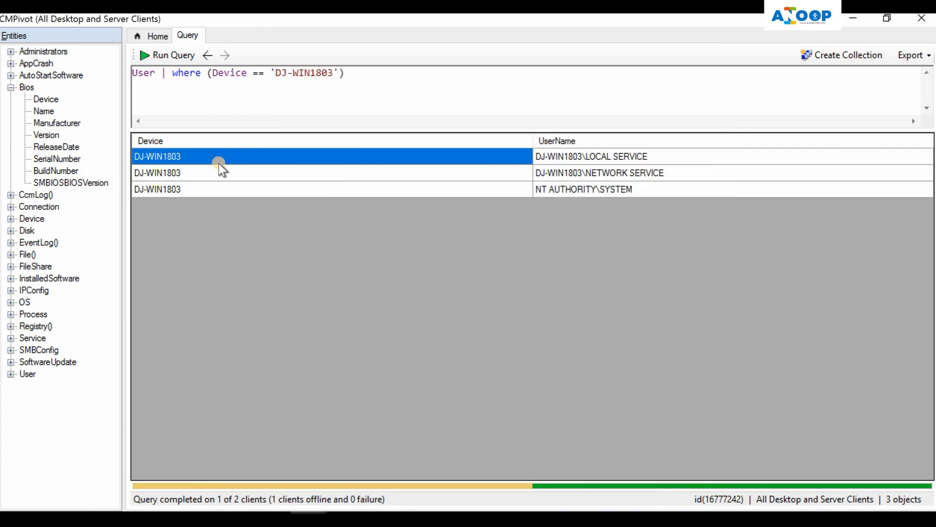
right_click(218, 161)
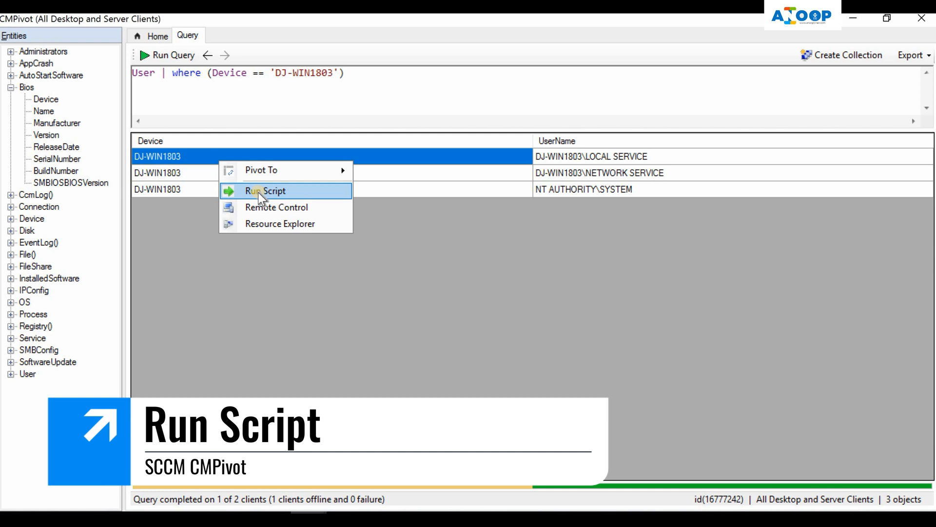
click(265, 191)
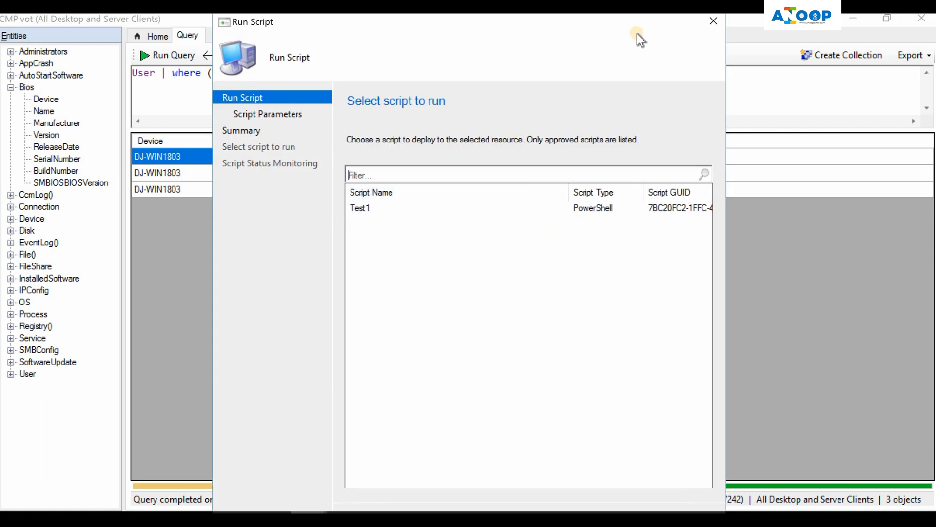
click(713, 21)
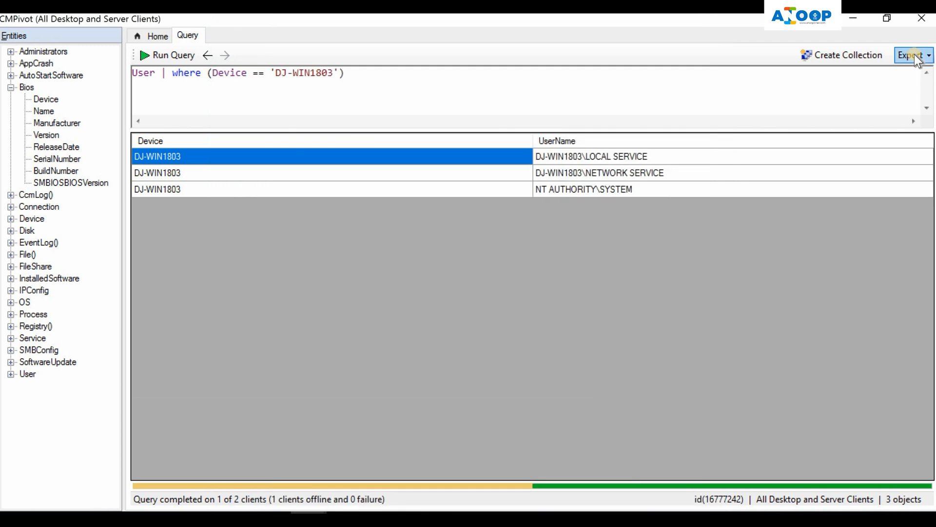
click(910, 55)
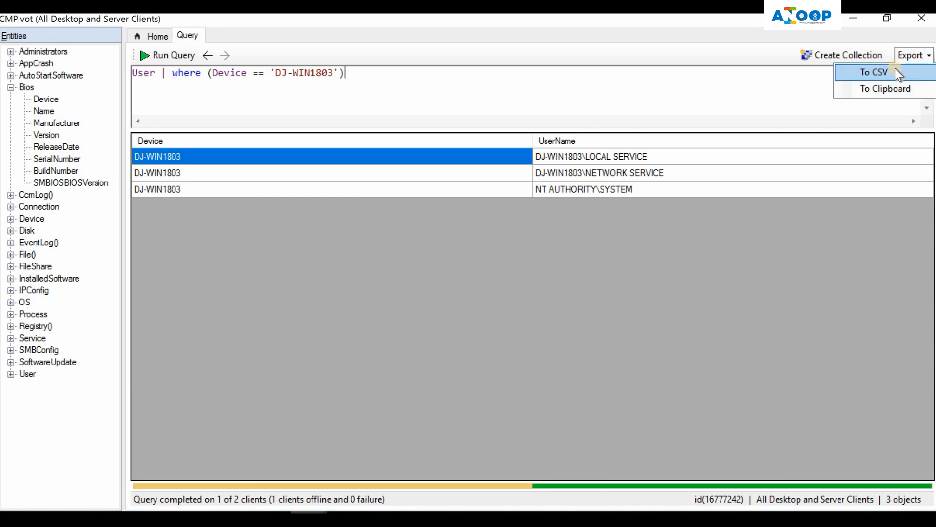
click(874, 72)
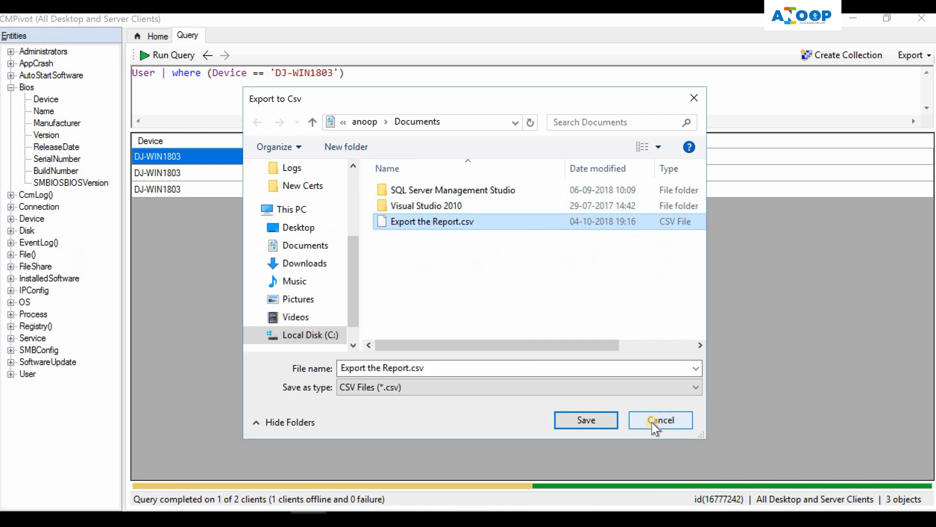
click(659, 419)
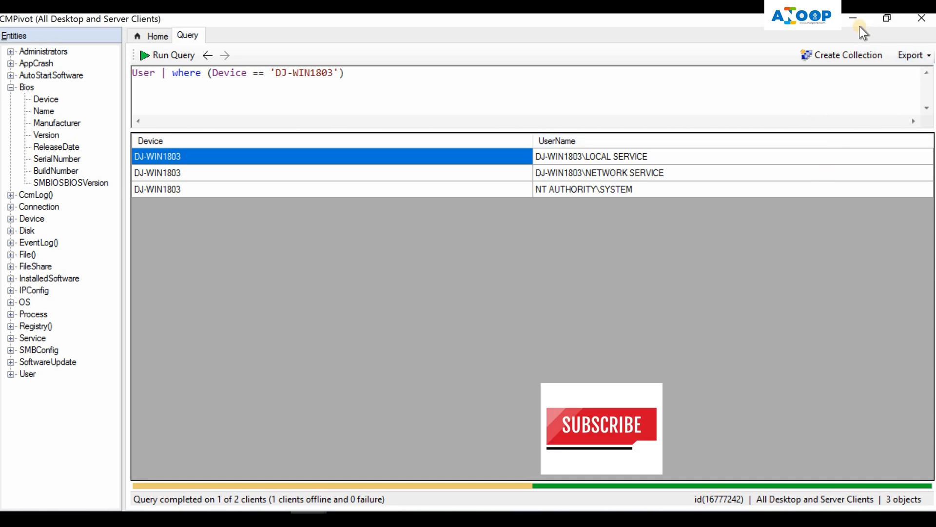
mouse_move(434, 215)
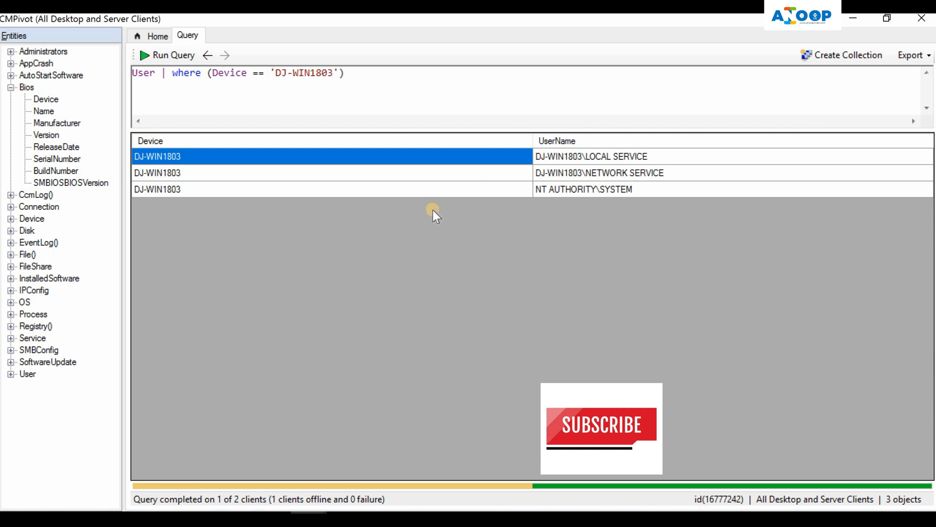